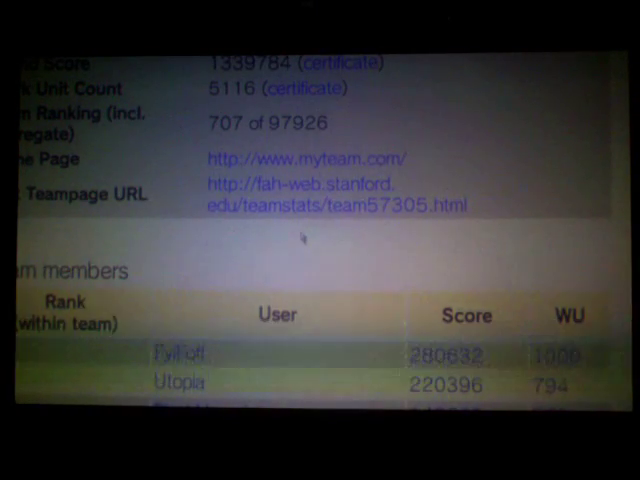
scroll(down, 3)
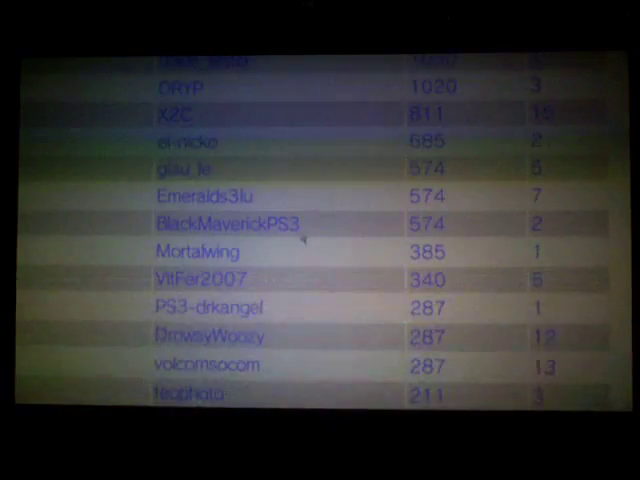